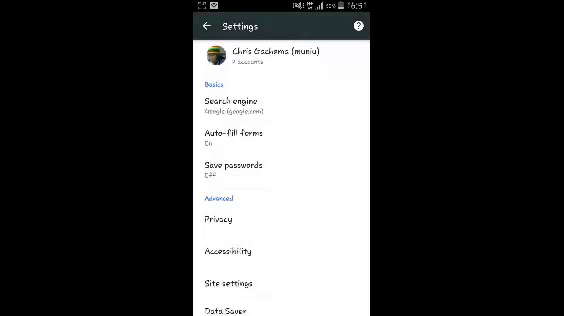
Exit Settings to the Google new tab page and open Chrome's three-dot menu
click(198, 24)
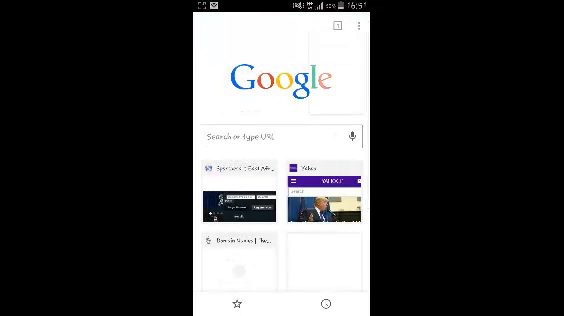
click(351, 26)
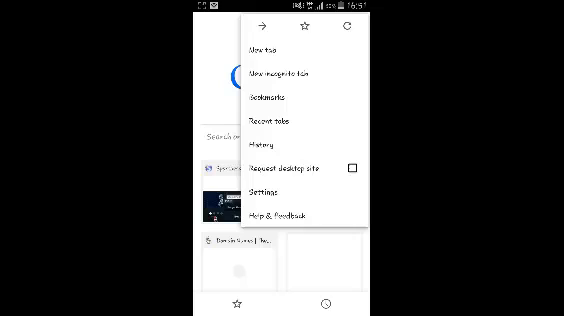